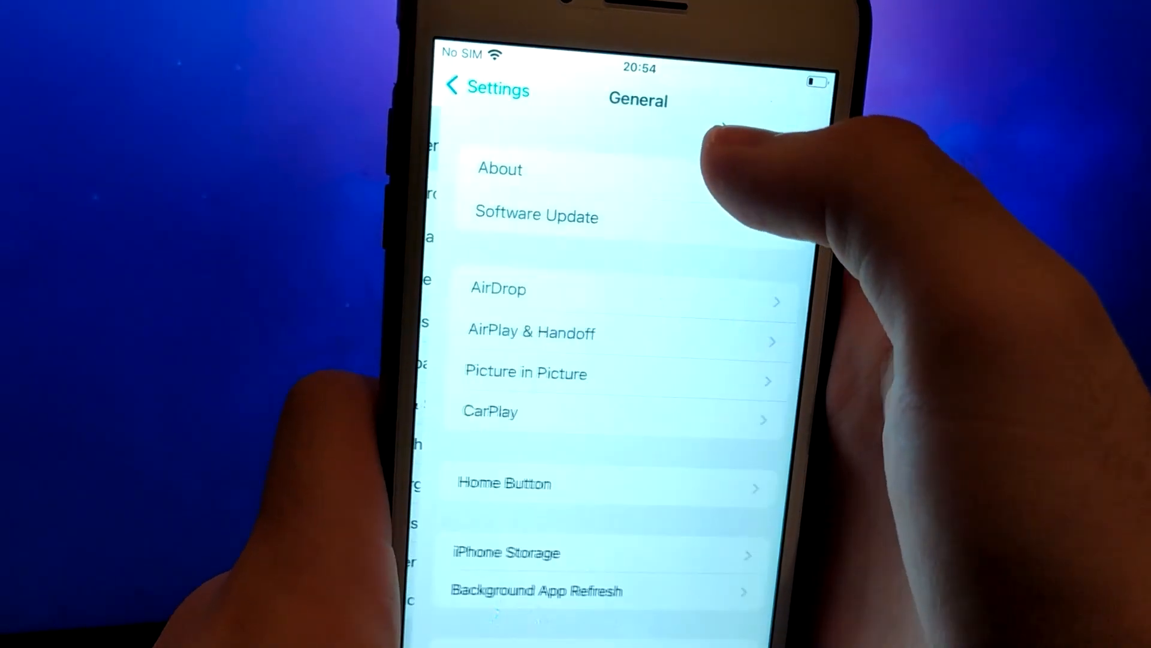
# - Reach the Background App Refresh network options, currently set to Wi-Fi & Mobile Data
pyautogui.click(532, 590)
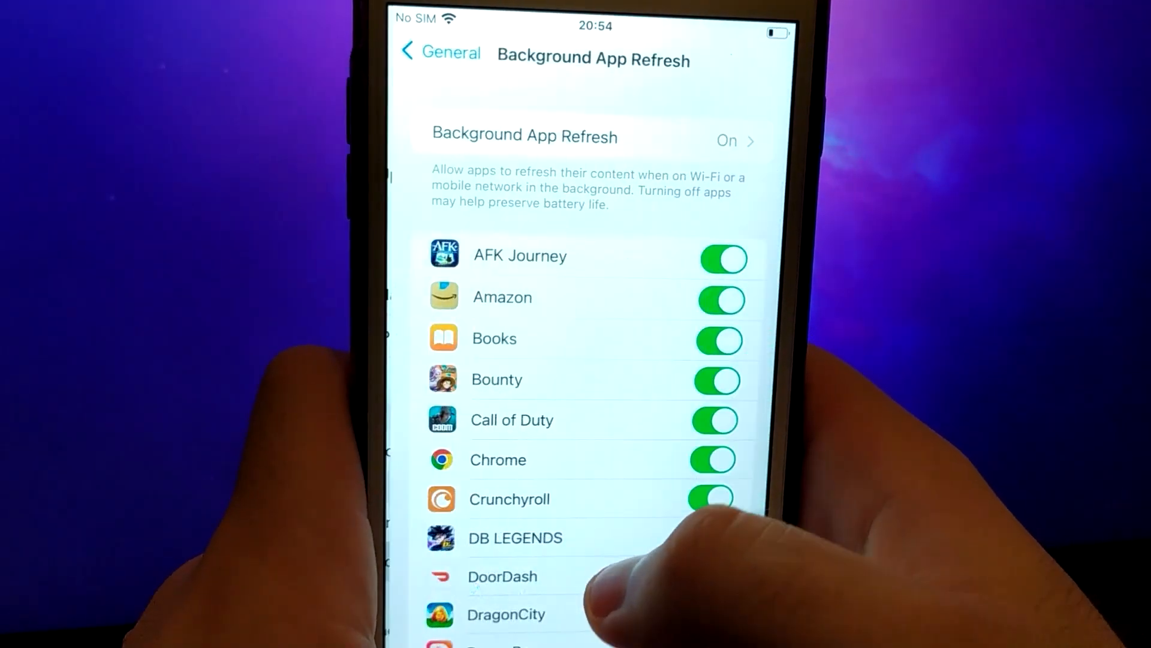
pyautogui.click(727, 141)
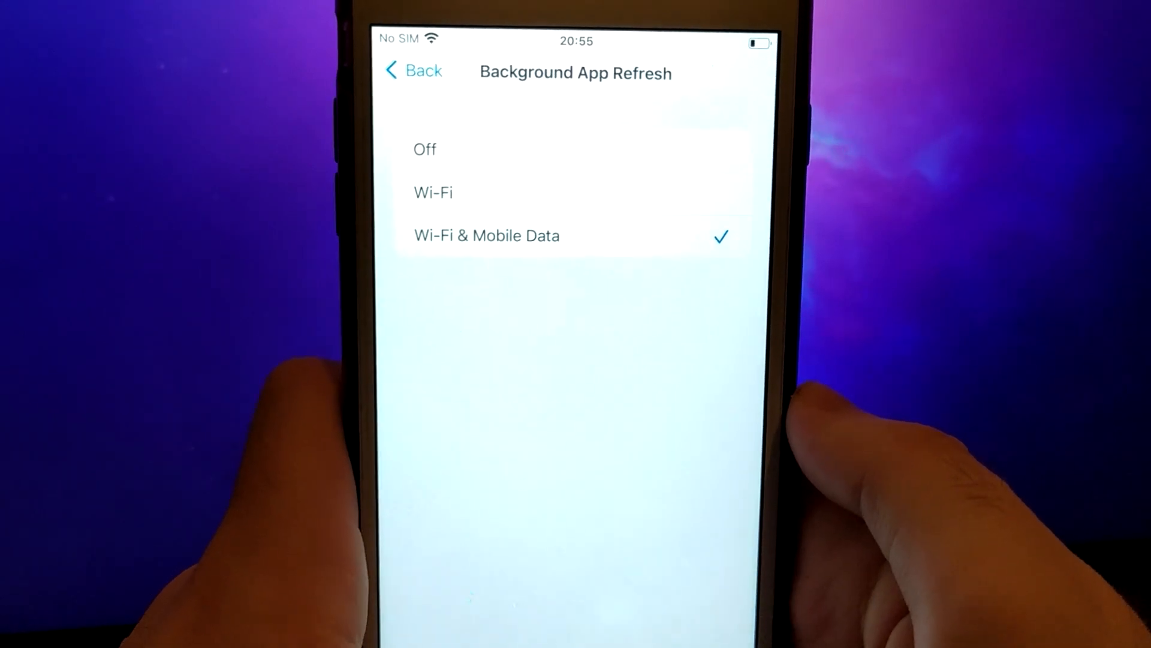
# - Exit Settings and return to the Home Screen
pyautogui.click(412, 71)
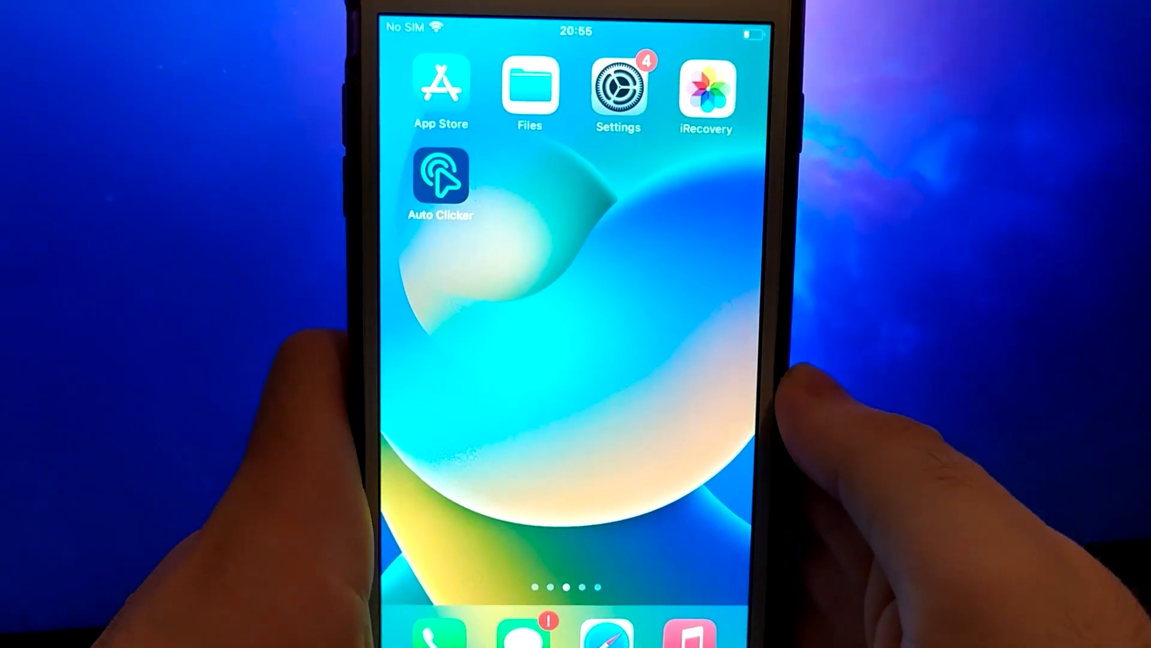
# - Go to the AppReliab.com page showing the Auto Clicker 2.0 download ready
pyautogui.click(440, 177)
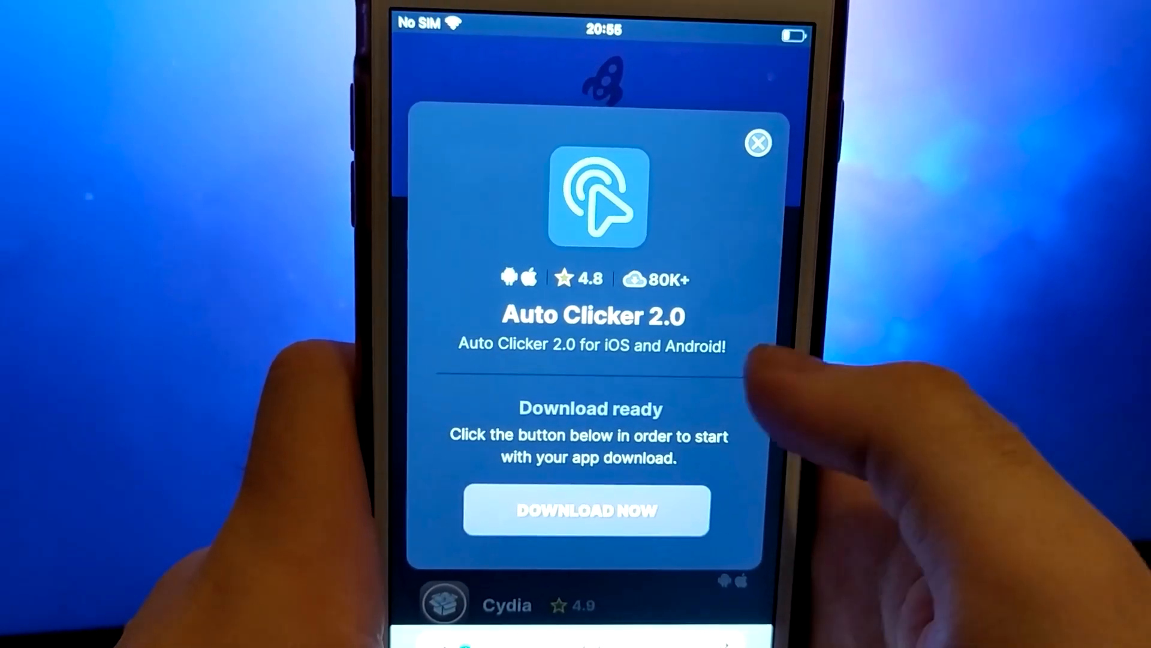
# - Start the Auto Clicker 2.0 download via DOWNLOAD NOW, reaching the 'Sit tight' processing screen
pyautogui.click(585, 510)
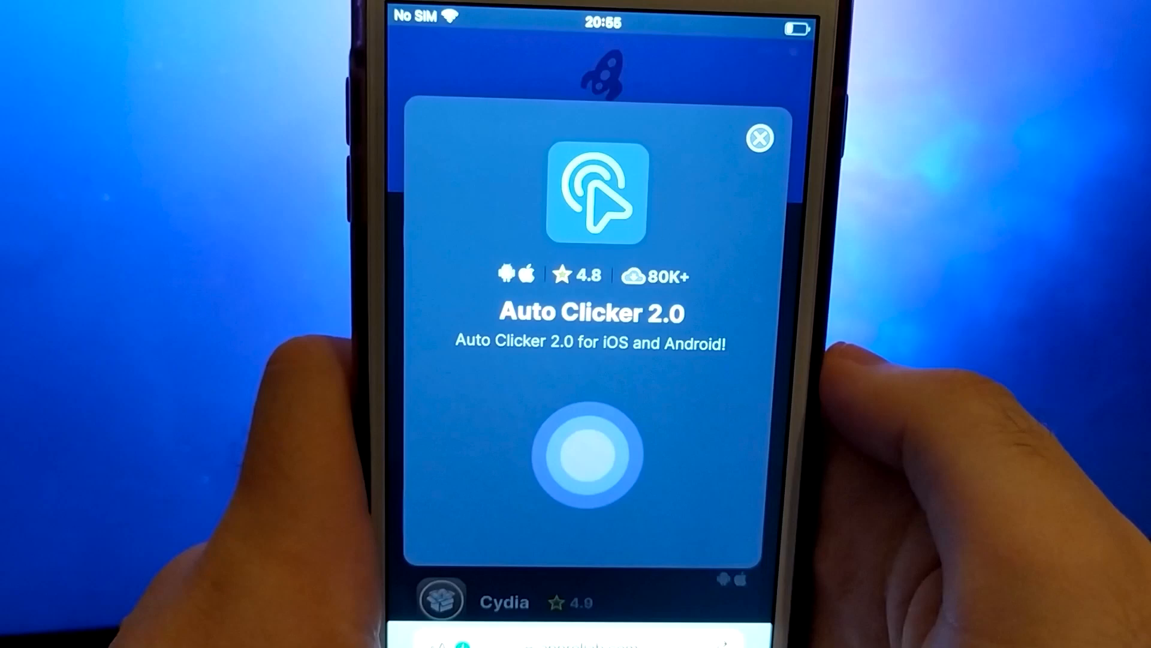
pyautogui.click(592, 453)
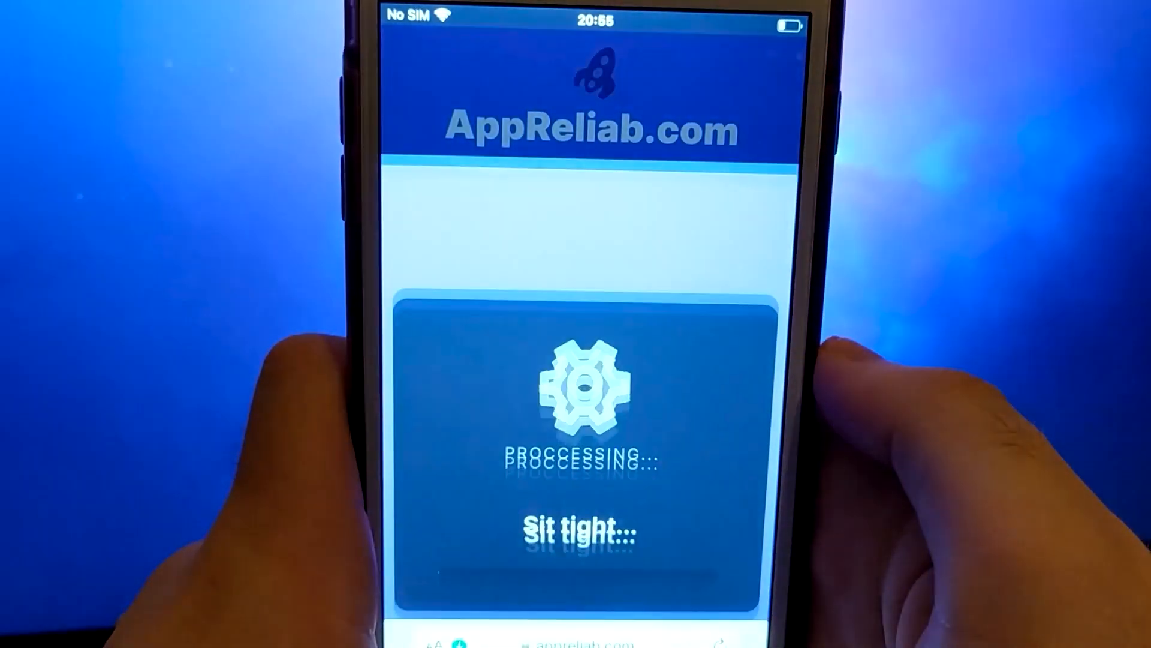